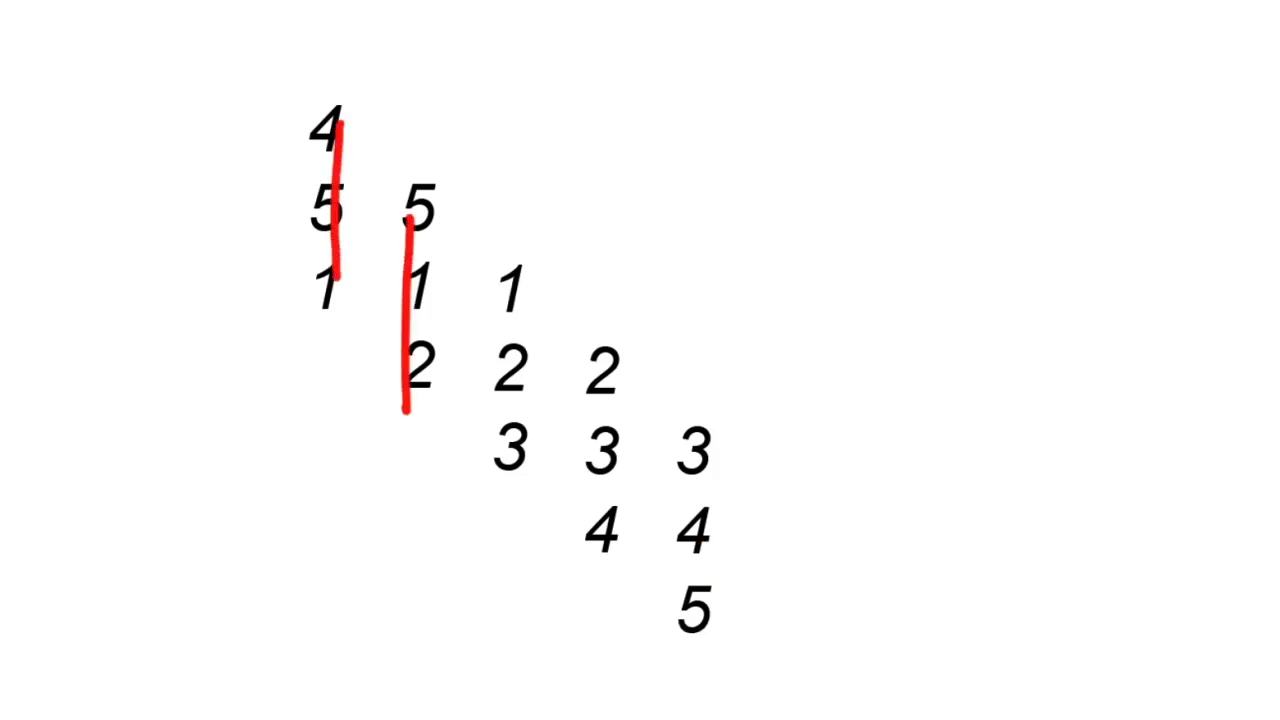
Draw red L-shaped brackets around the 5-1-2, 1-2-3 and 2-3-4 number columns.
left_click_drag(510, 280, 512, 470)
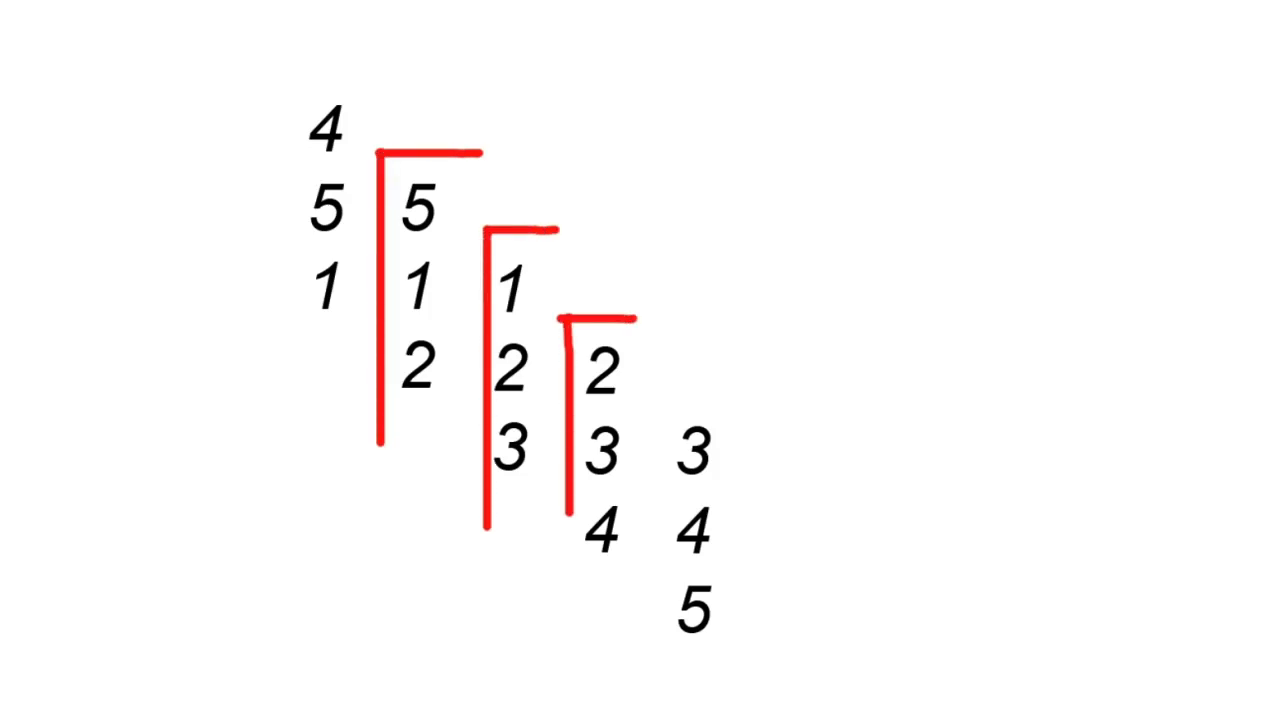
left_click_drag(320, 110, 320, 340)
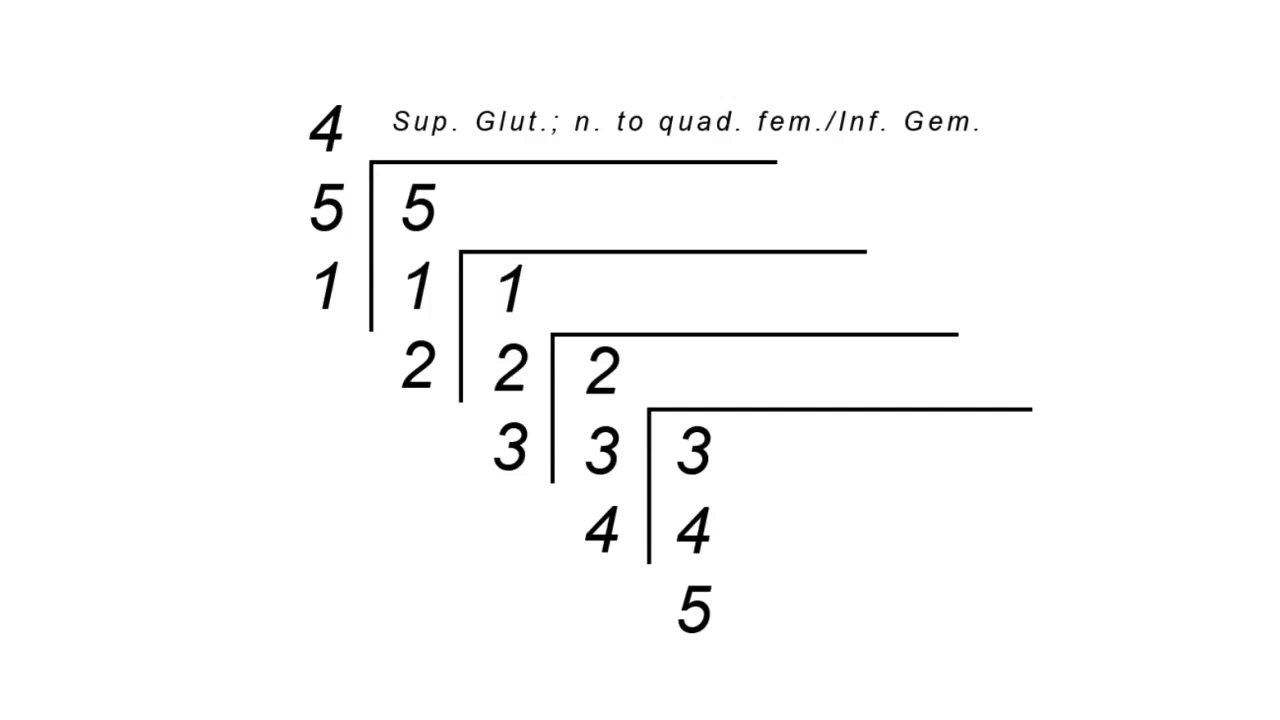
Draw a red rectangle enclosing the 4-5-1 column beside its Sup. Glut. label.
left_click_drag(298, 114, 304, 330)
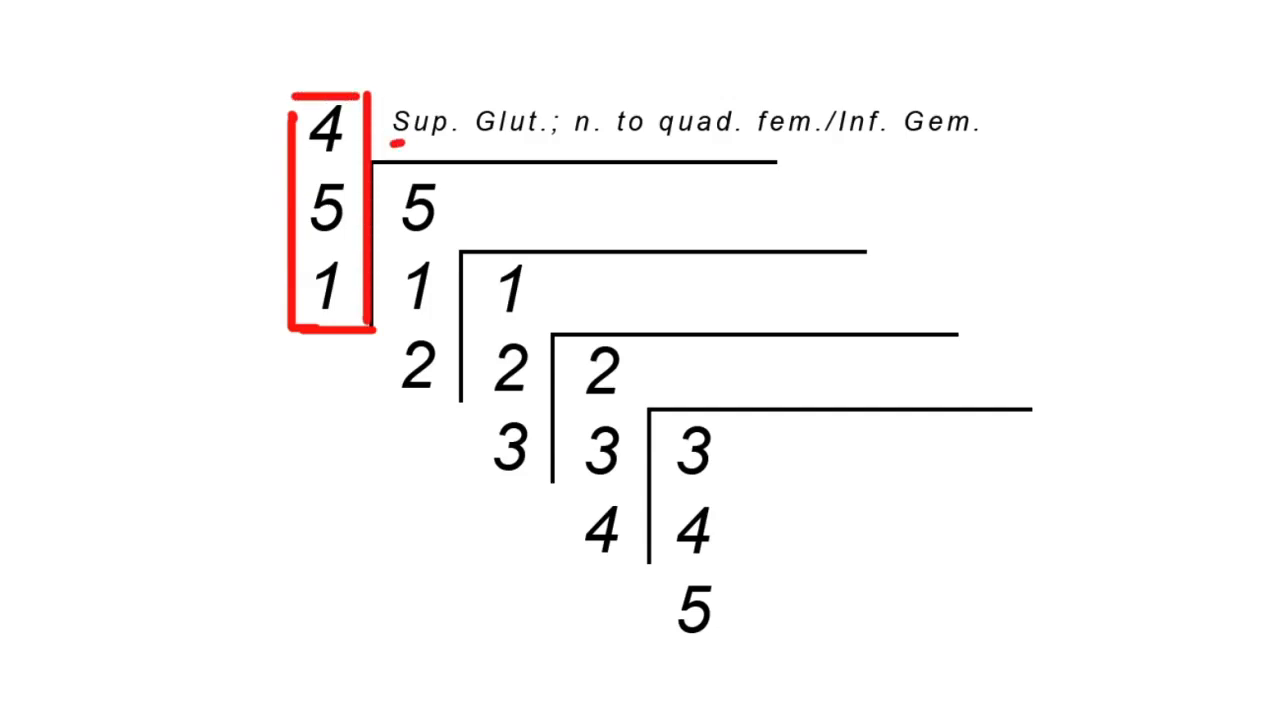
Underline Sup. Glut., n. to quad. fem. and Inf. Gem. in red and number them 1 and 2.
left_click_drag(400, 144, 544, 138)
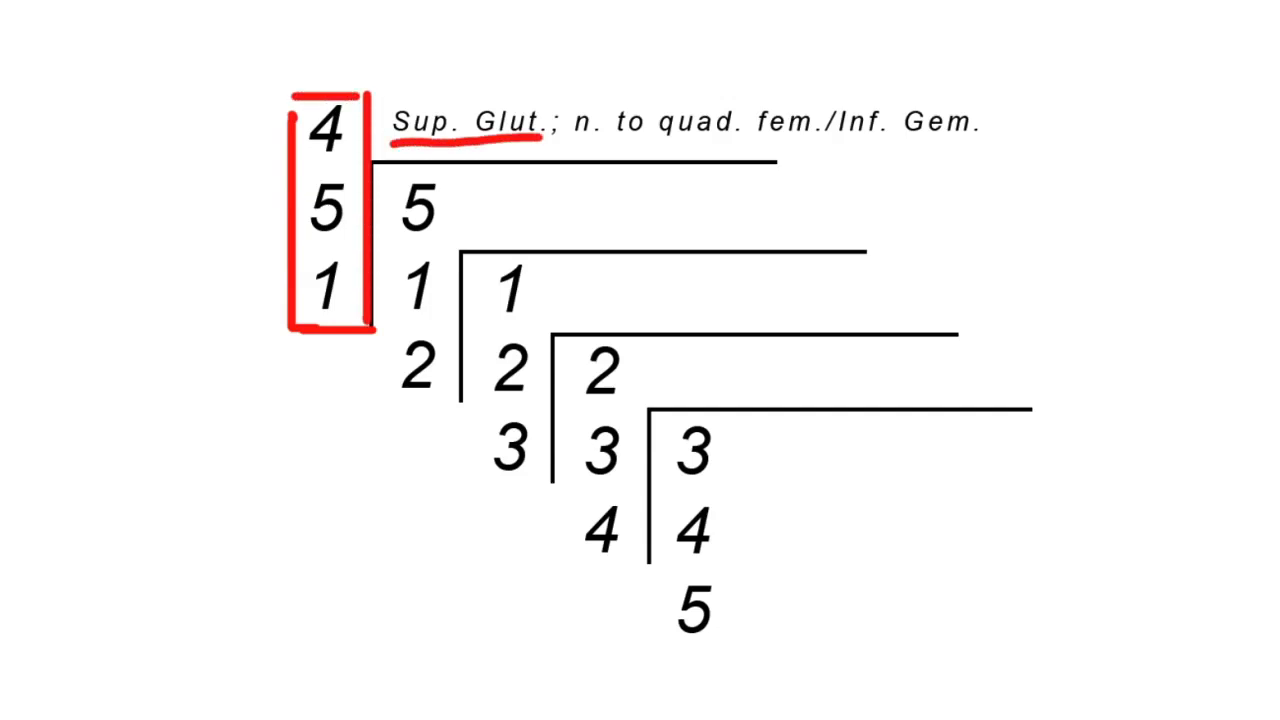
left_click_drag(584, 142, 764, 142)
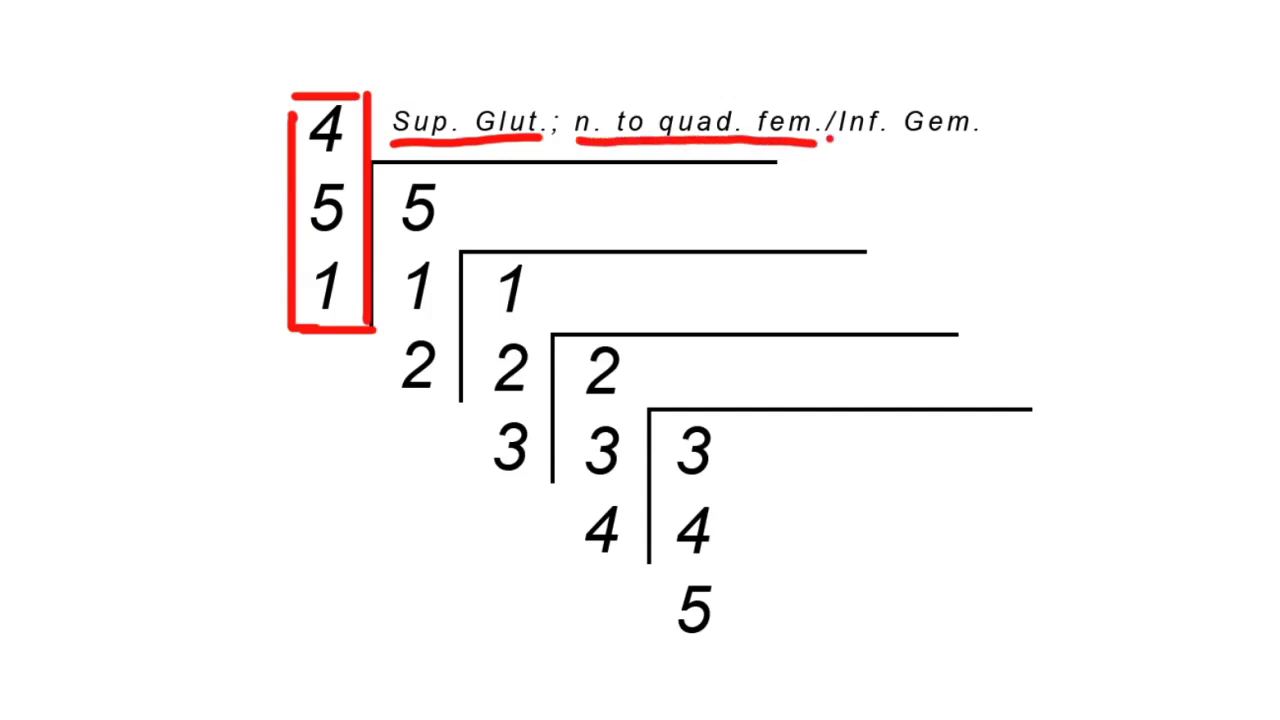
left_click_drag(830, 144, 980, 148)
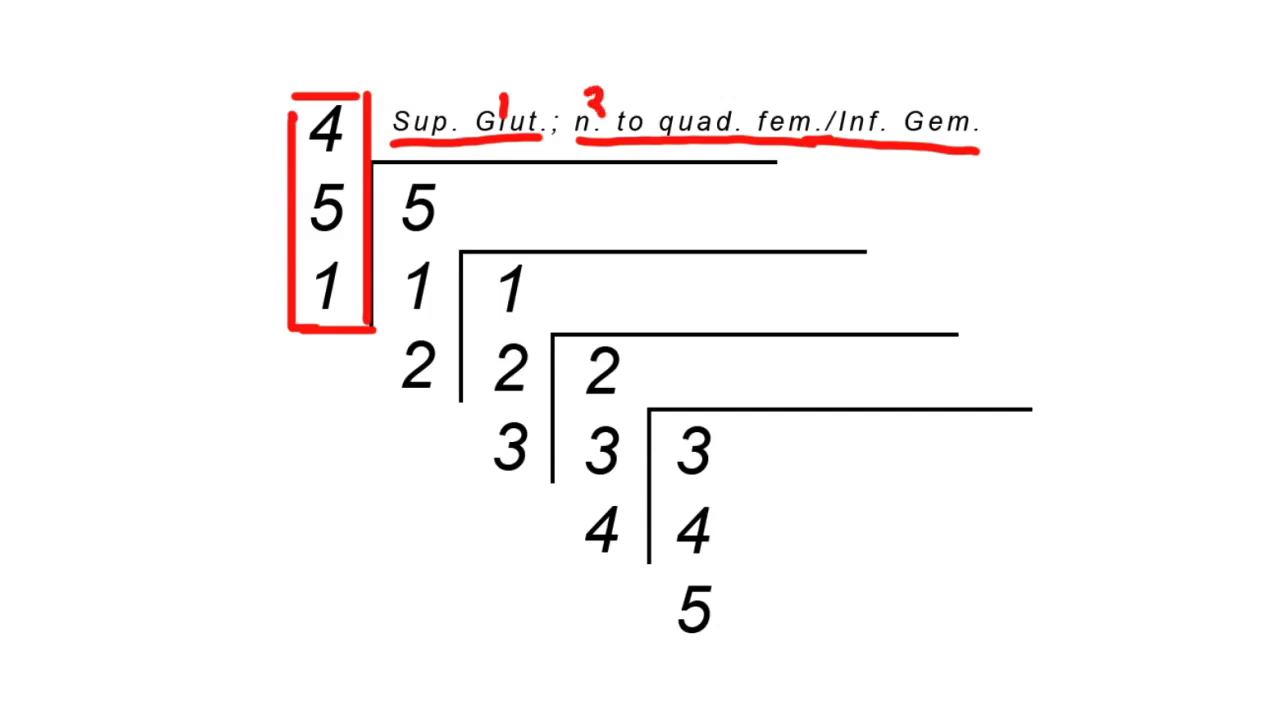
left_click_drag(342, 110, 350, 300)
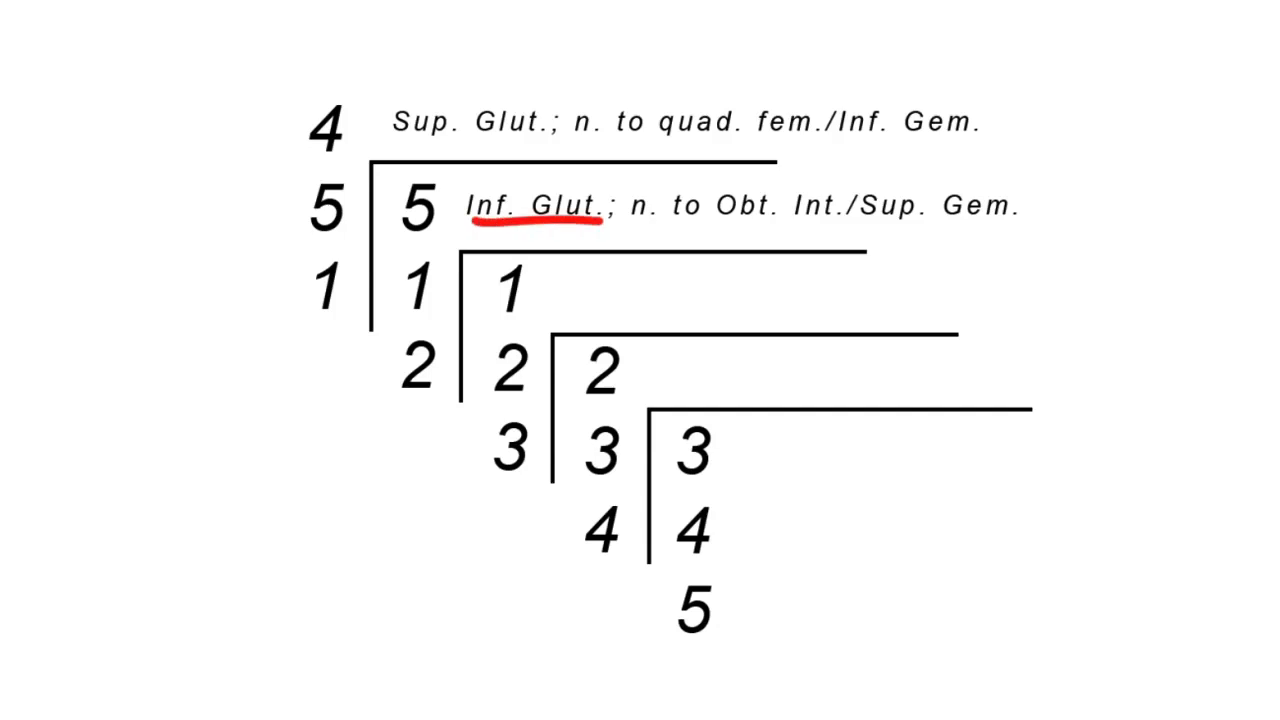
Underline Inf. Glut. in red and circle Sup. and Inf. on the 5-1-2 row label.
left_click_drag(640, 228, 1010, 228)
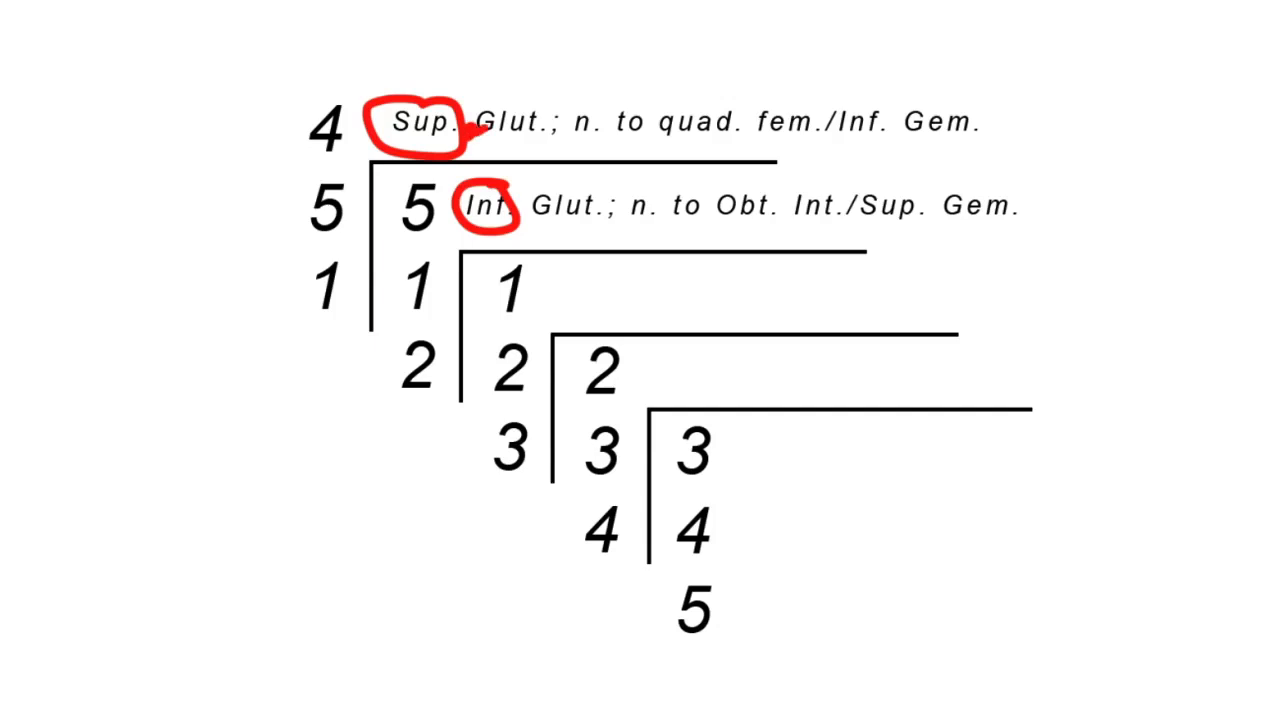
left_click_drag(820, 120, 880, 120)
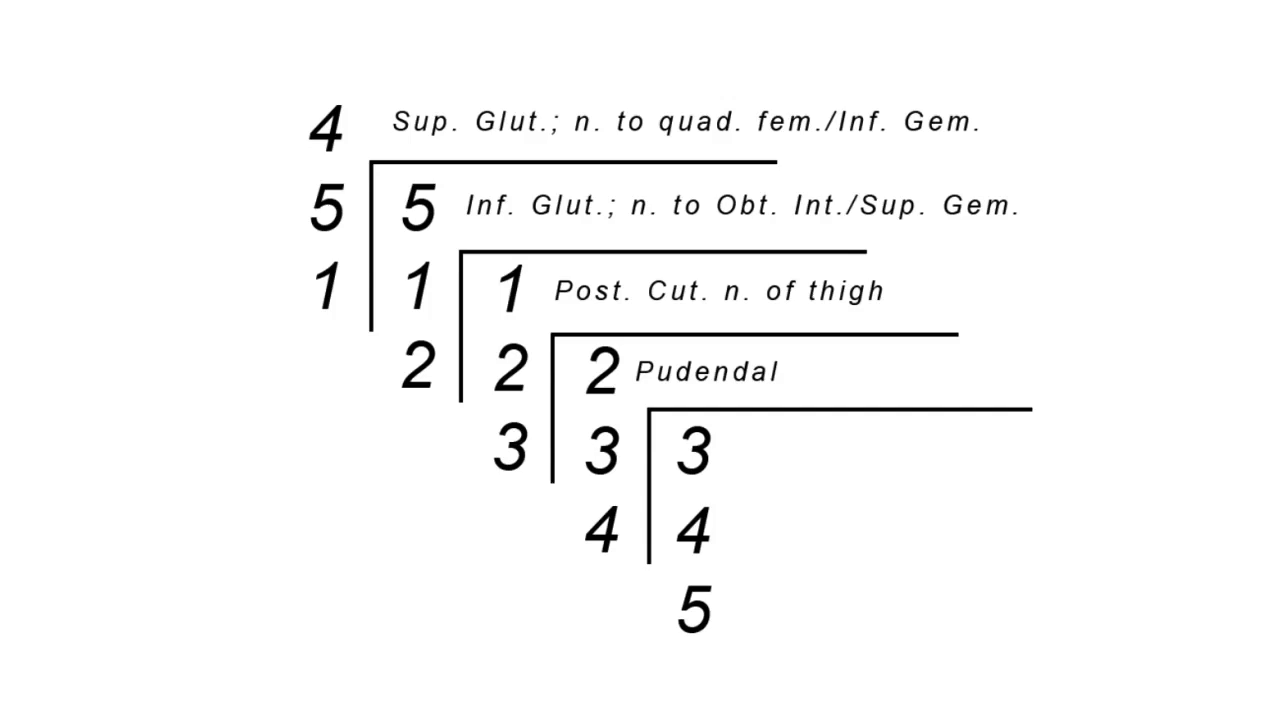
Mark the third and fourth brackets for the Post. Cut. n. of thigh and Pudendal labels.
left_click_drag(664, 510, 688, 628)
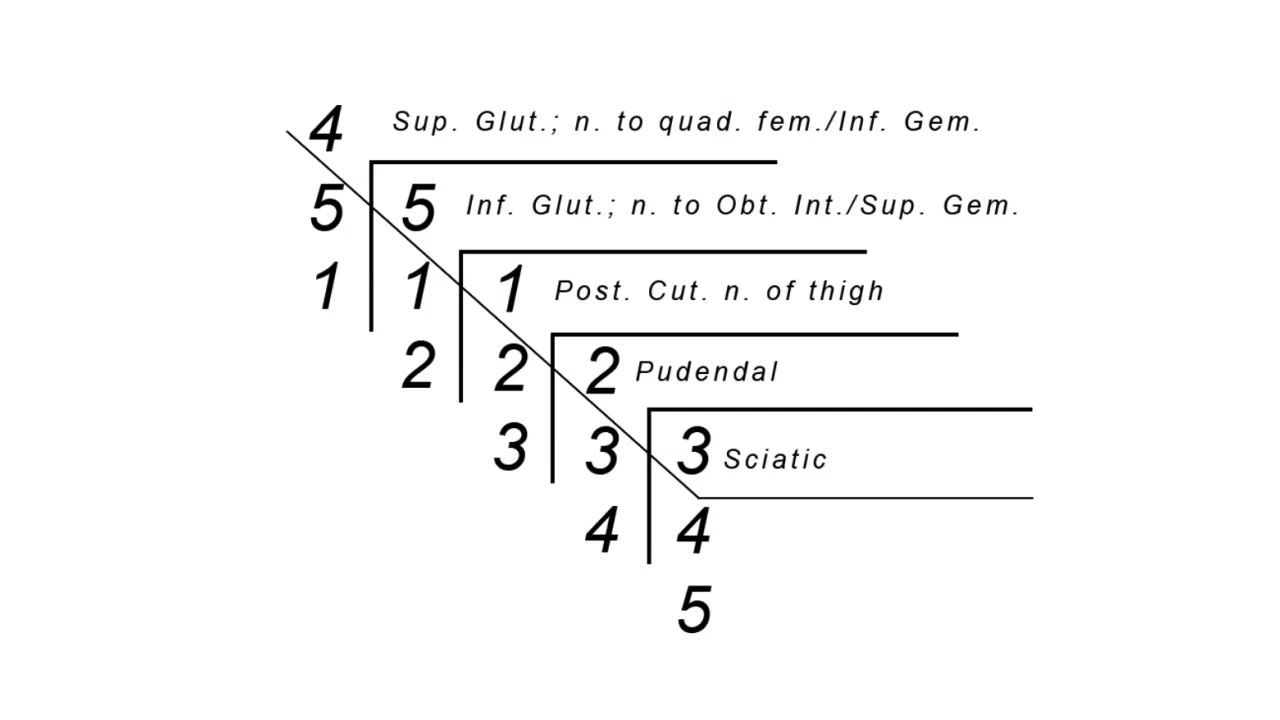
Draw a diagonal line across the number columns beside the Sciatic label.
left_click_drag(324, 128, 456, 232)
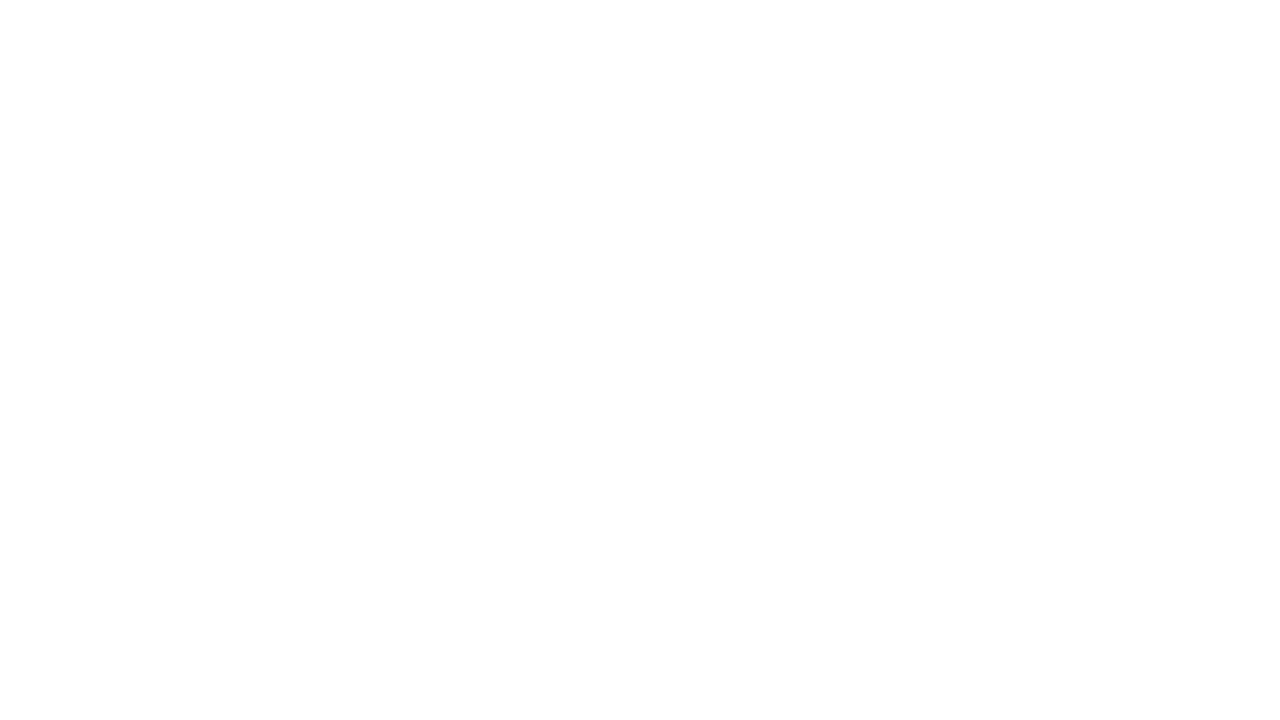
Write a 3 starting a fifth column, then draw a red bracket beside each number column.
left_click_drag(360, 110, 378, 176)
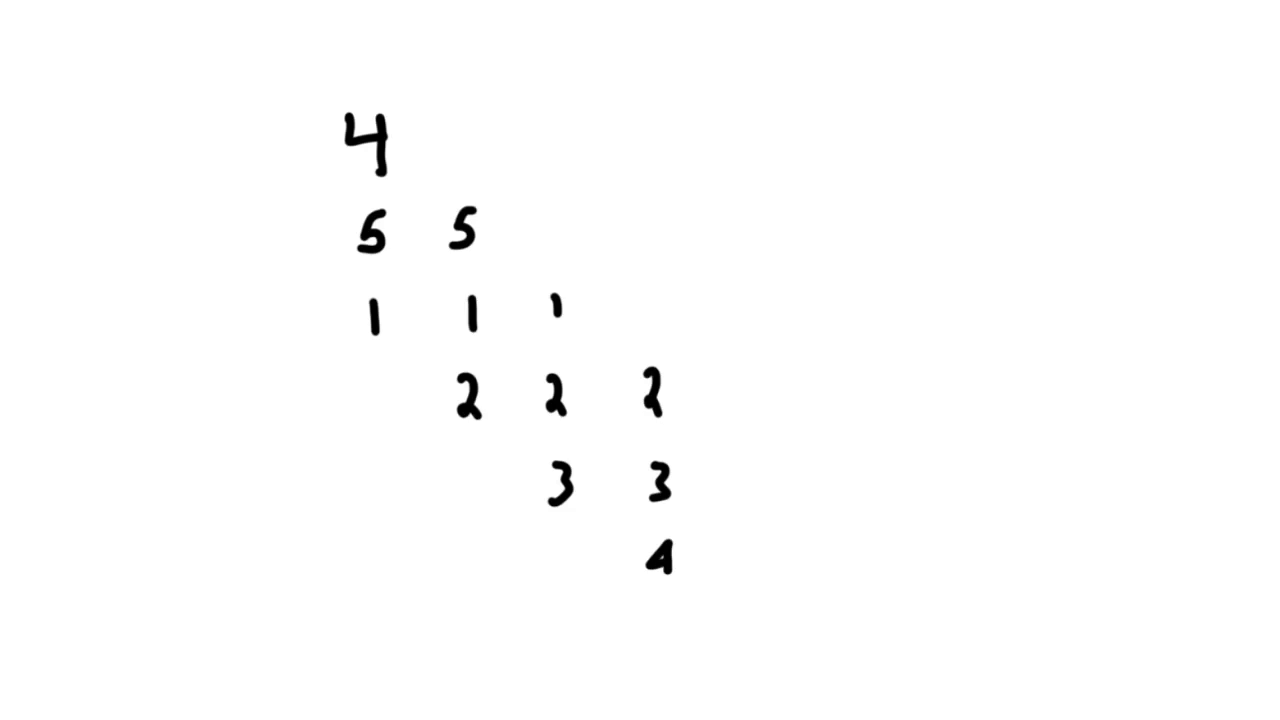
left_click(736, 468)
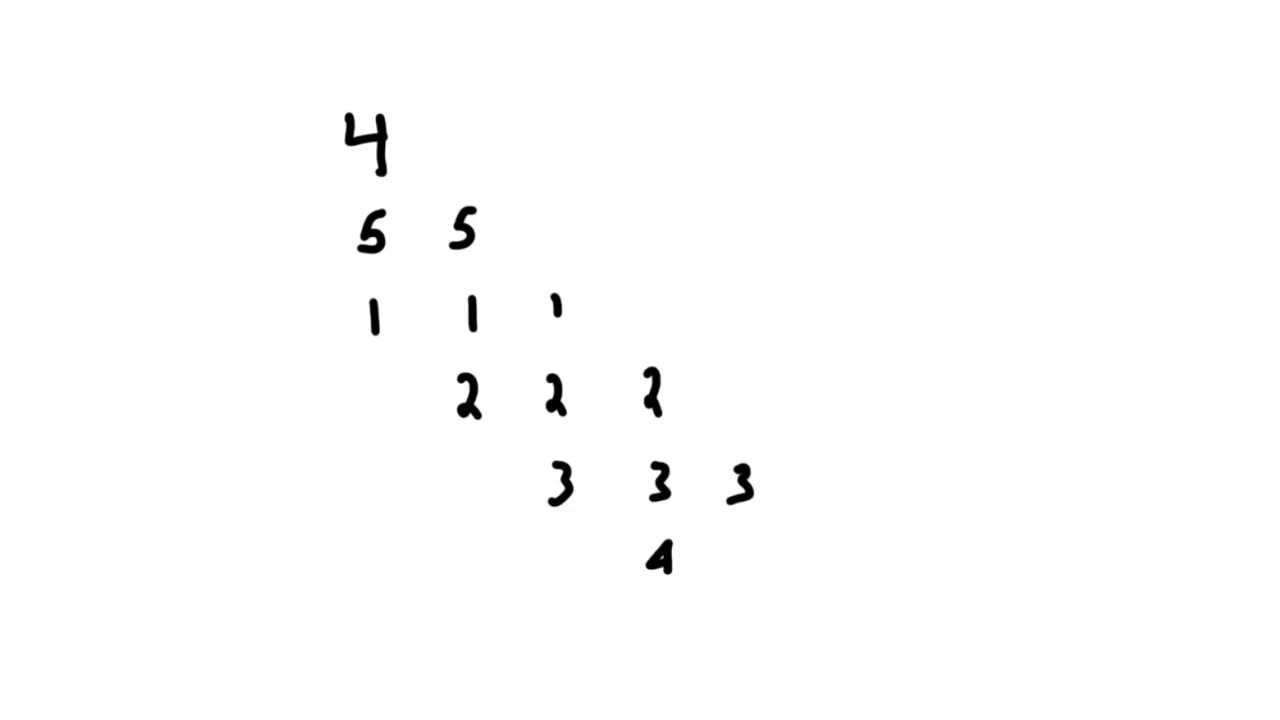
left_click_drag(530, 176, 432, 540)
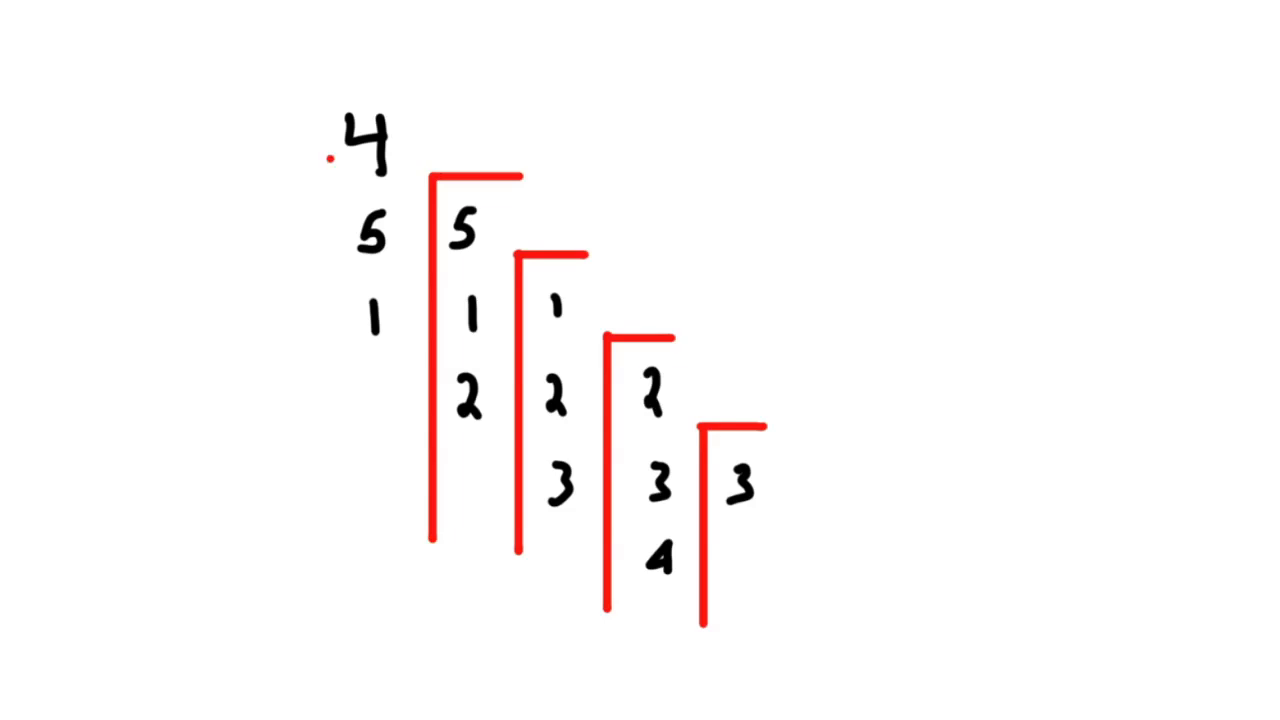
Write circled red letters S, I, P, P above the brackets, circle 5-1-2, and end a diagonal line at S.
left_click_drag(324, 156, 870, 524)
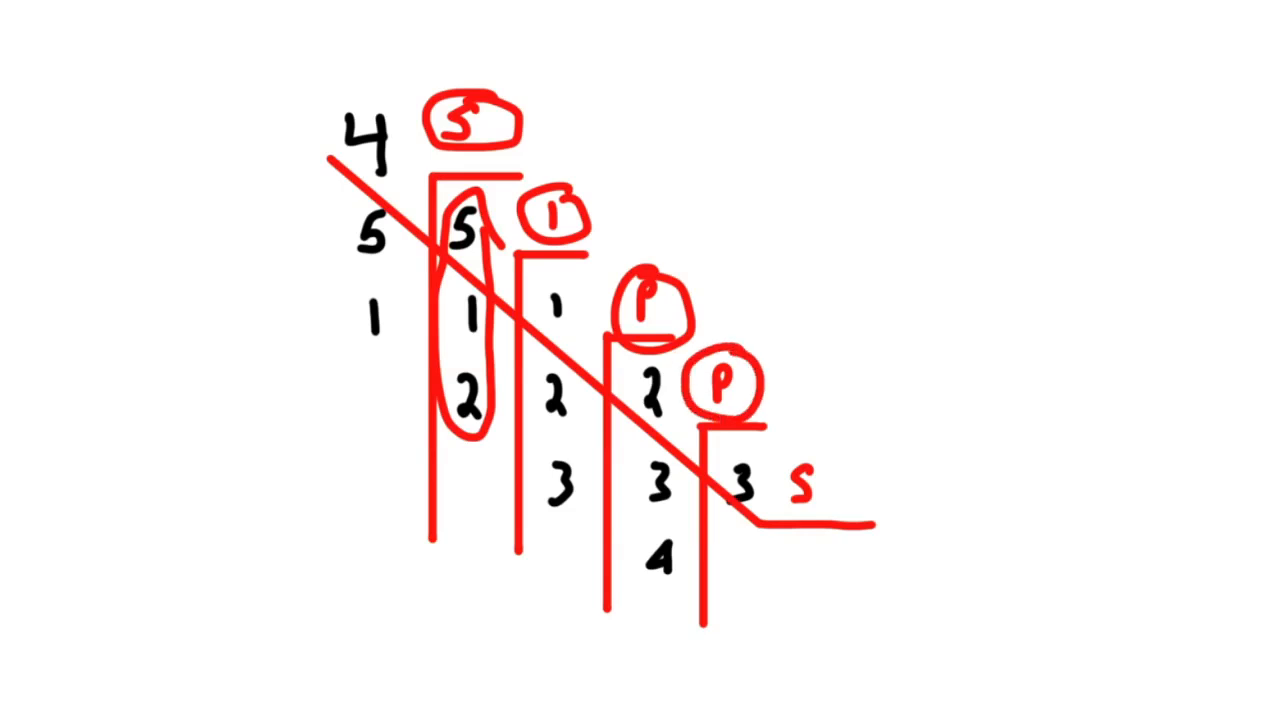
left_click_drag(780, 460, 820, 500)
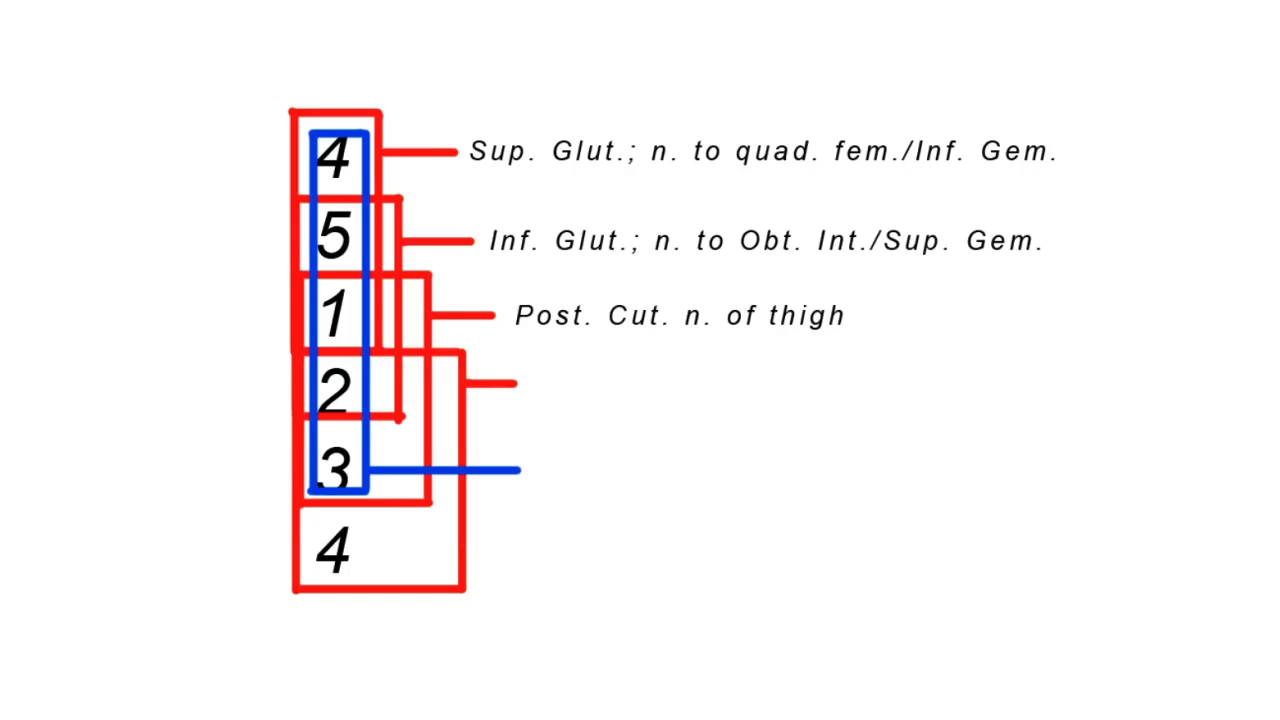
Label the blue box line with the typed text 'Pudendal'.
type("Pudendal")
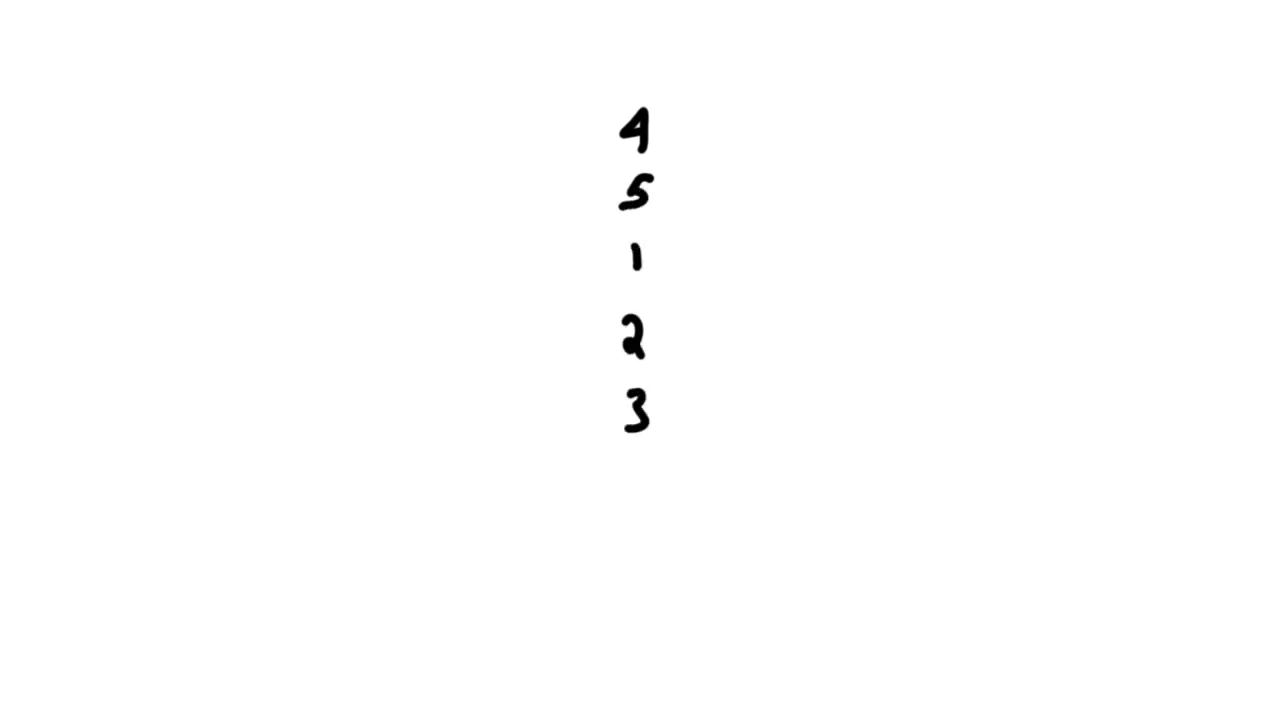
Add the final 4 to complete the 4, 5, 1, 2, 3, 4 root column.
type("4")
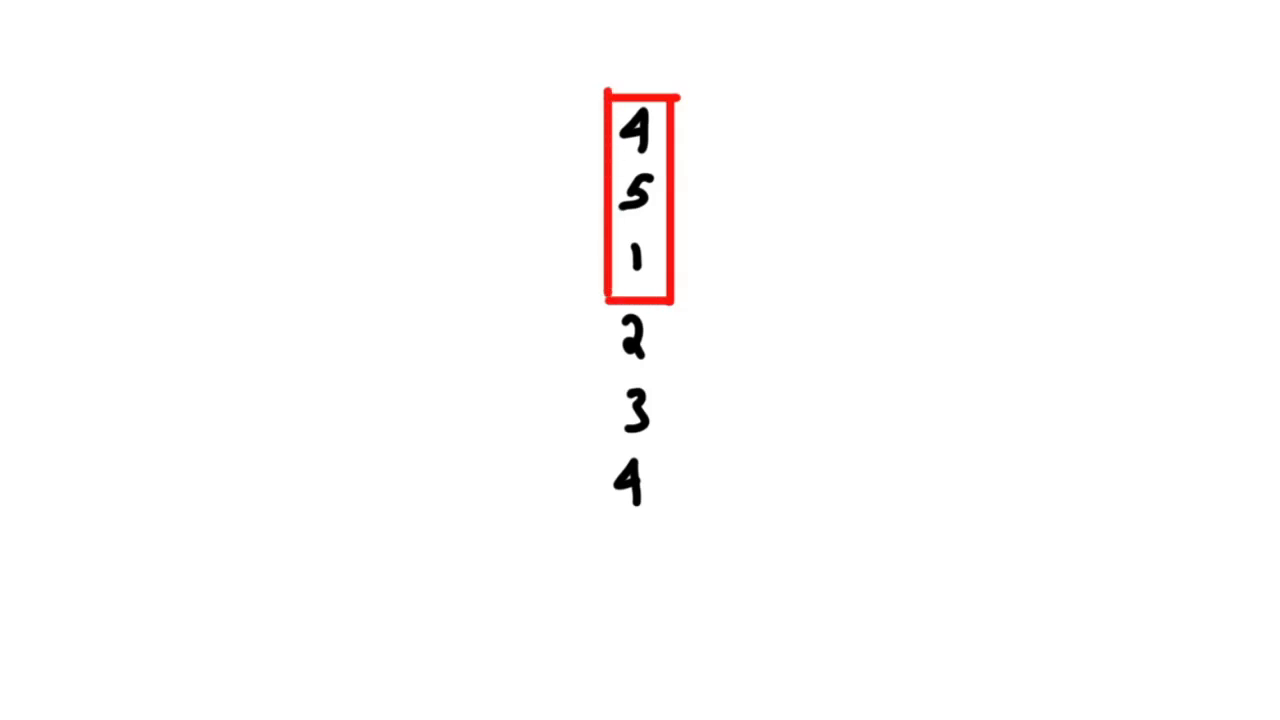
Draw overlapping red boxes grouping the remaining root runs down to the bottom 4, with branch lead lines.
left_click_drag(680, 128, 764, 128)
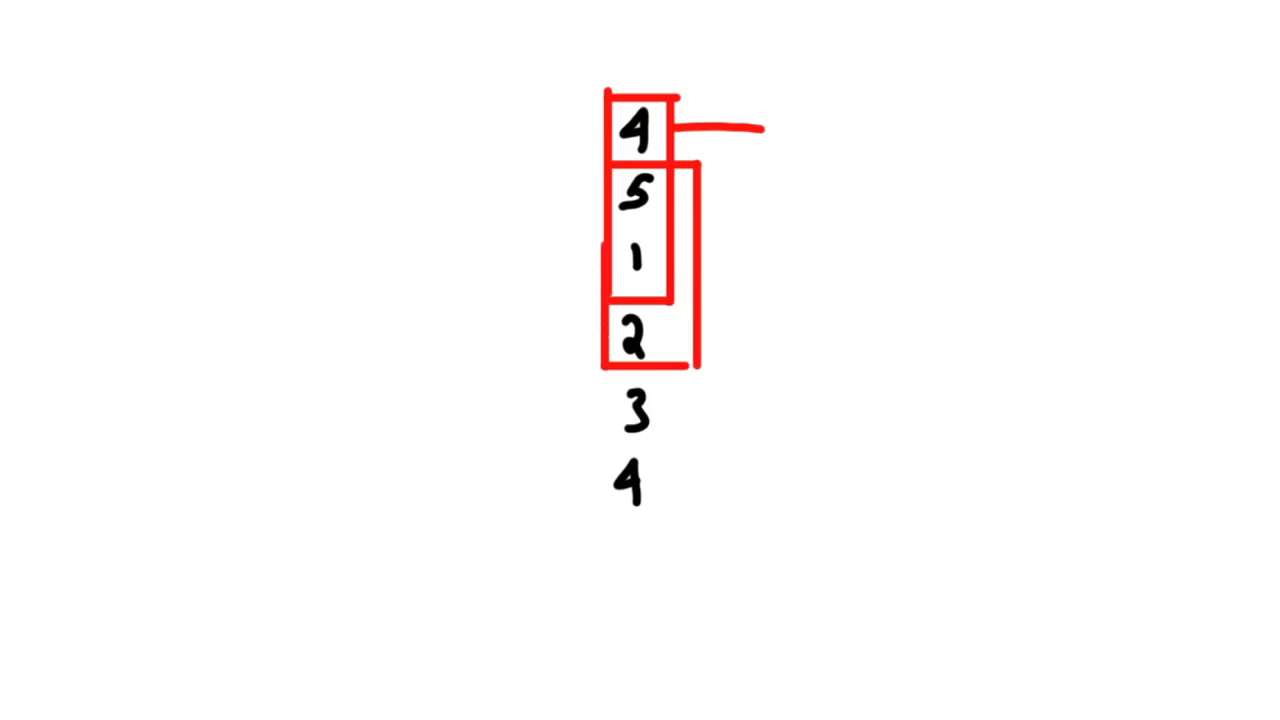
left_click_drag(684, 170, 684, 320)
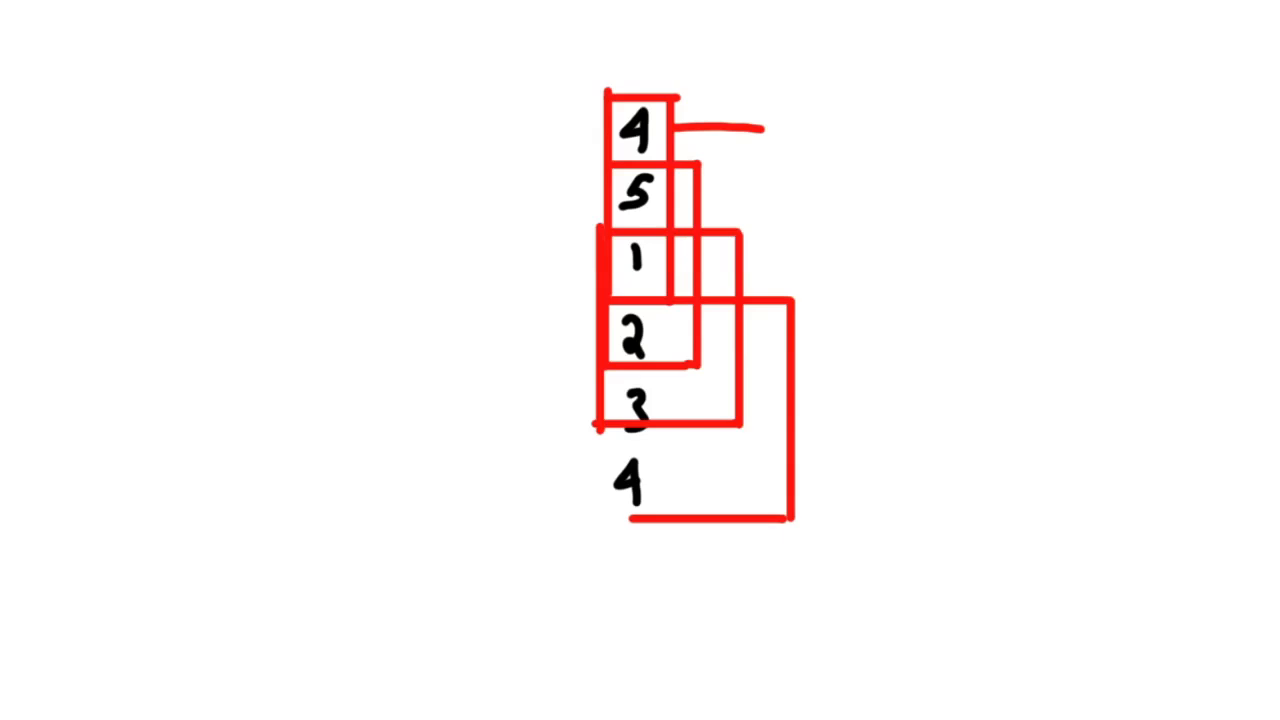
left_click_drag(590, 290, 590, 516)
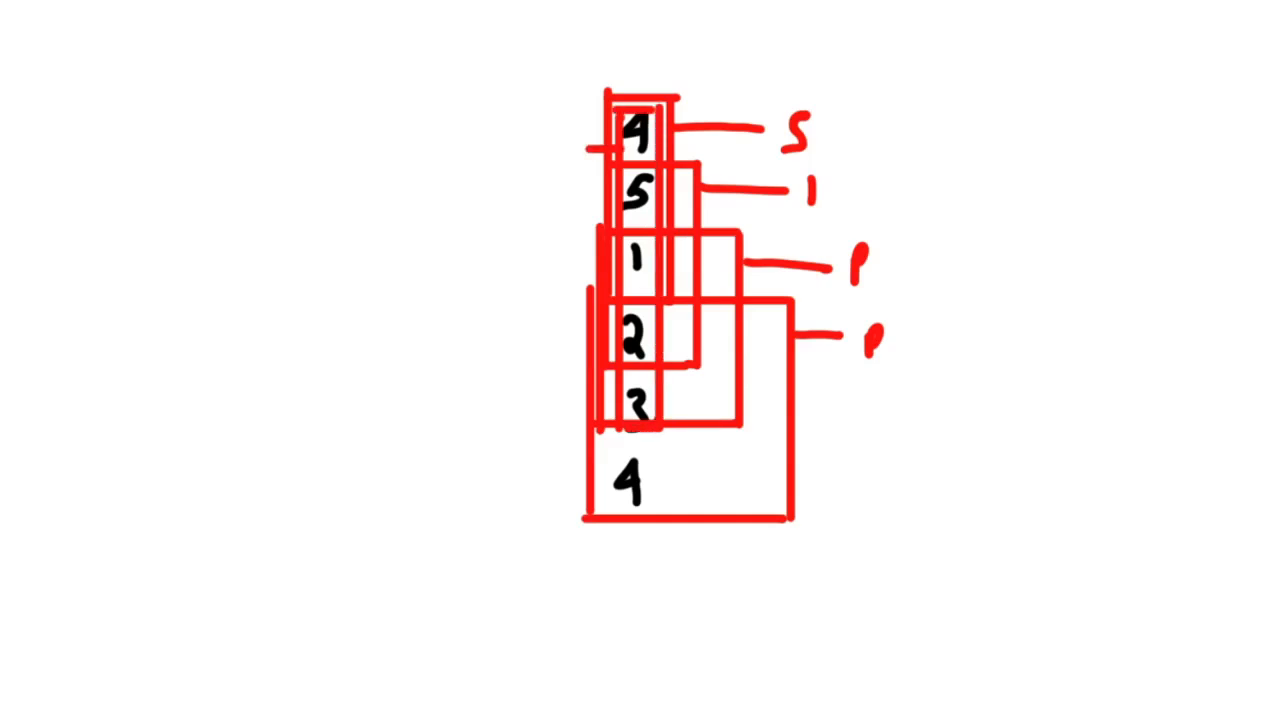
Add a lead line into the top 4 from the left and label it S.
left_click_drag(600, 144, 480, 150)
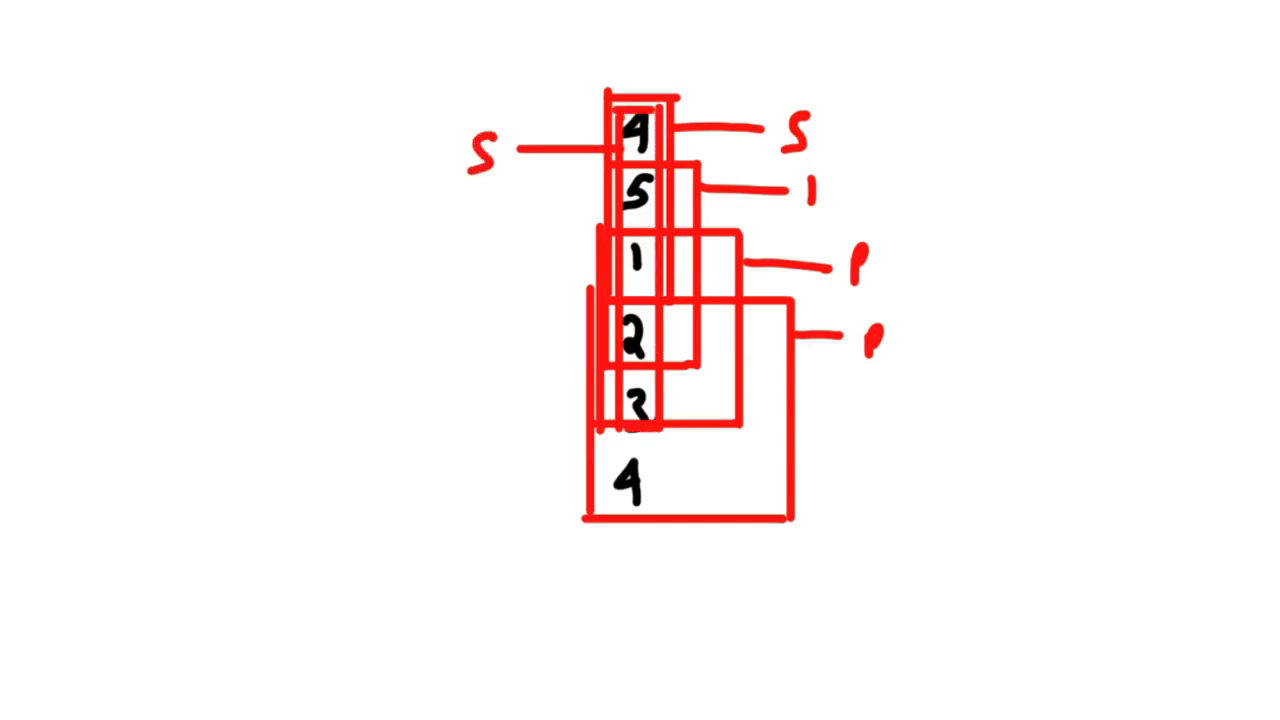